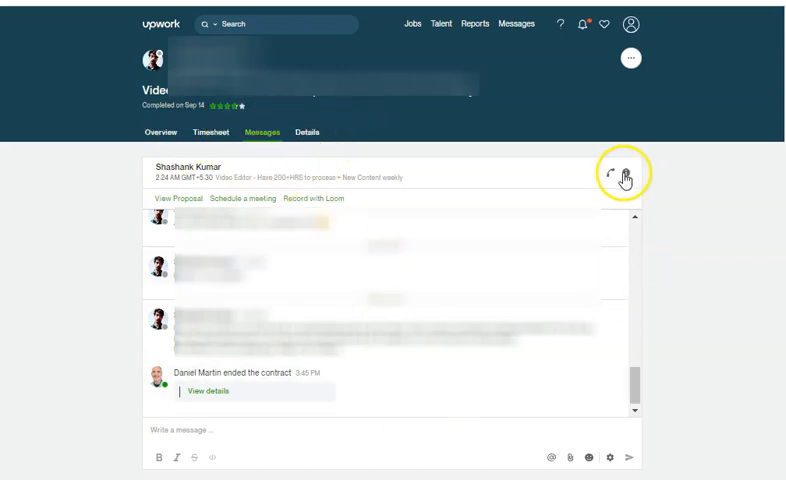
# - Show the conversation's details panel with its participant list and the freelancer's options
pyautogui.click(620, 171)
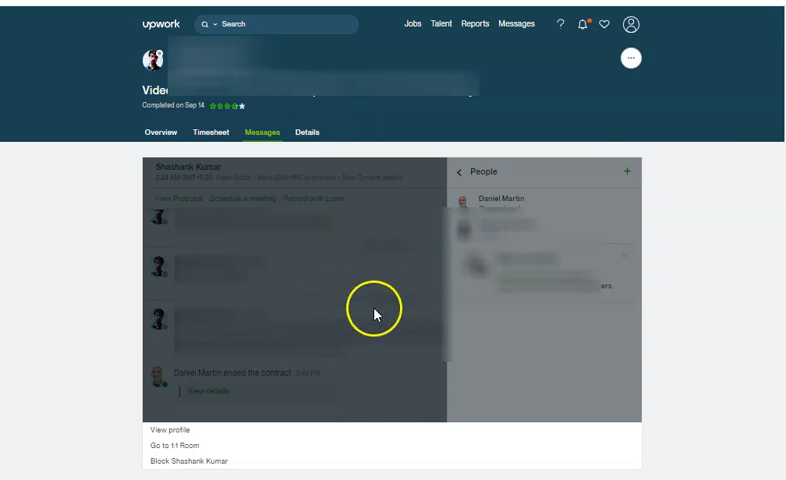
pyautogui.moveTo(175, 461)
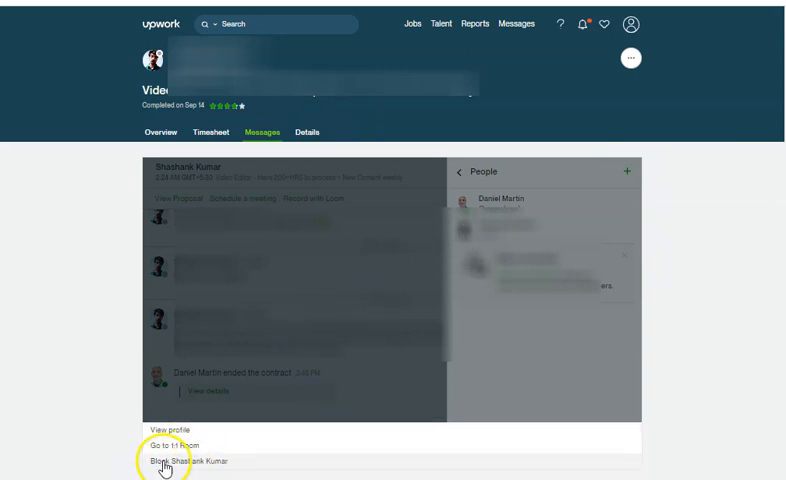
pyautogui.click(190, 461)
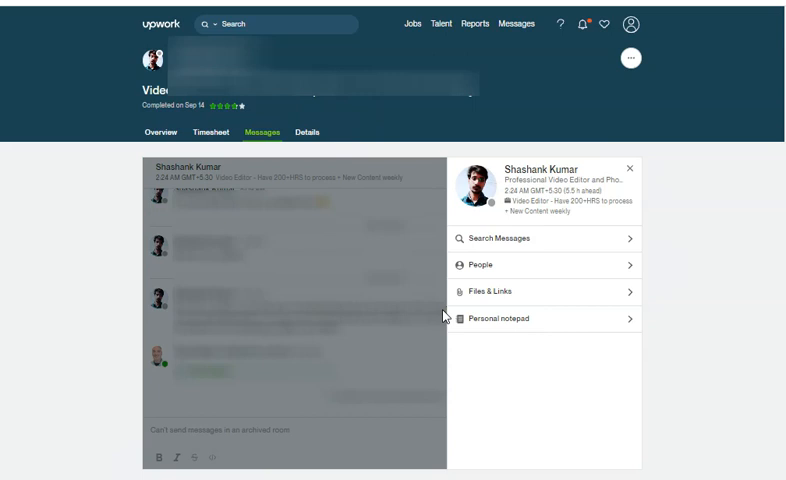
# - Review the People list, then leave the details panel for the message thread
pyautogui.click(480, 264)
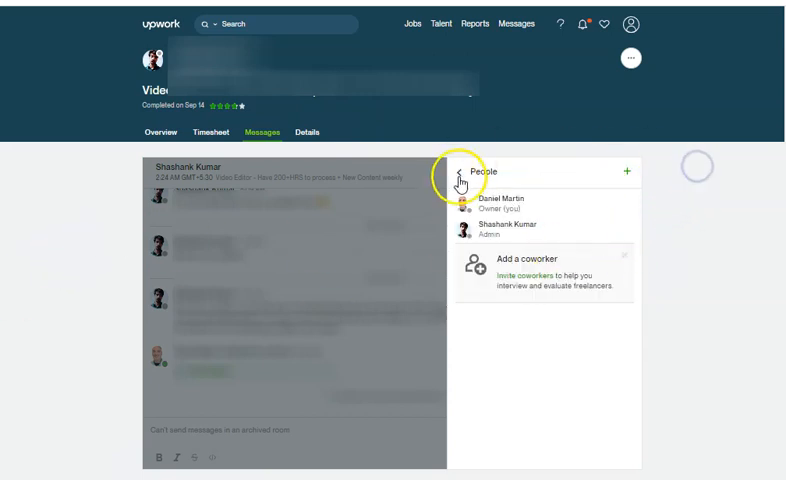
pyautogui.click(464, 171)
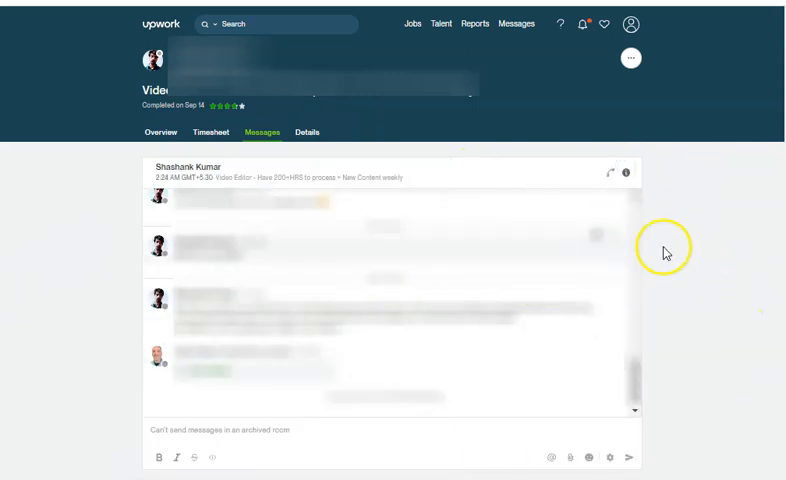
pyautogui.moveTo(709, 241)
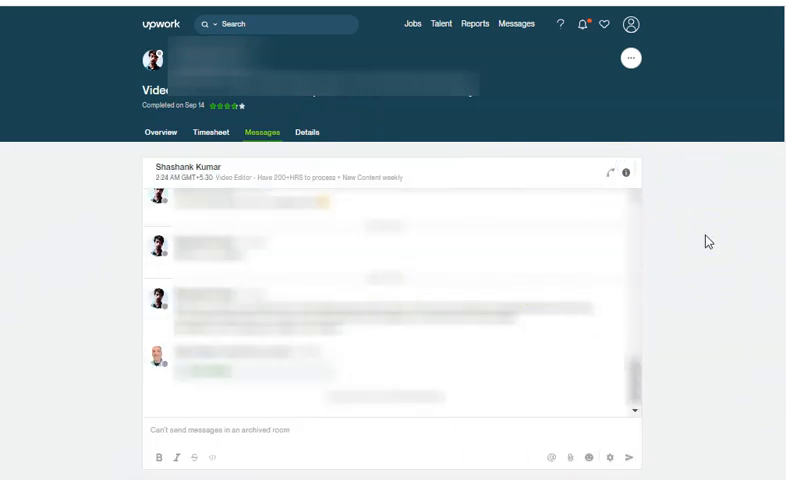